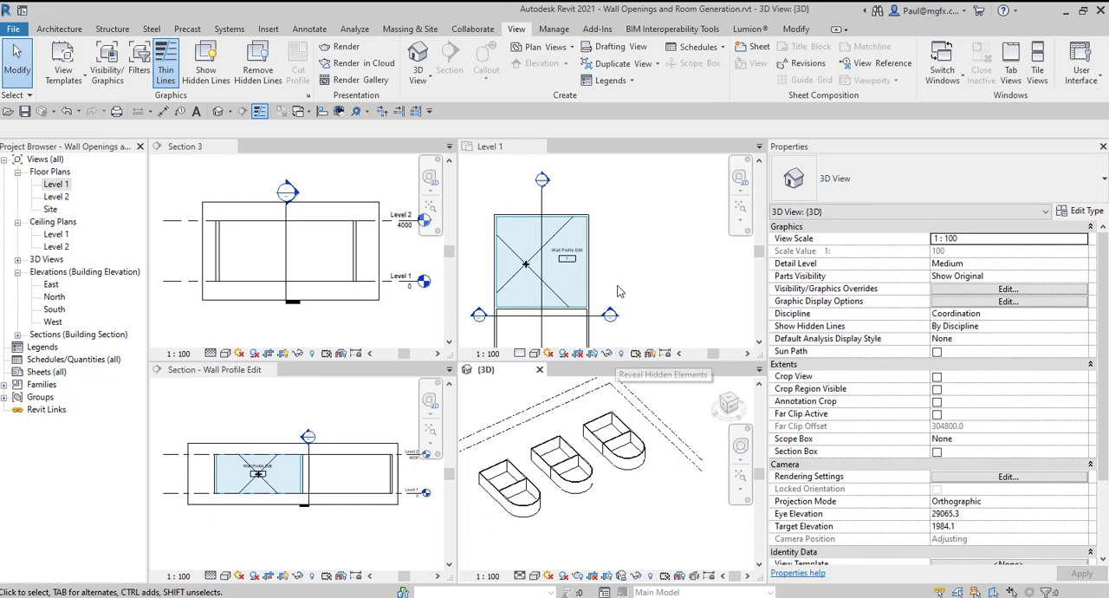
mouse_move(617, 291)
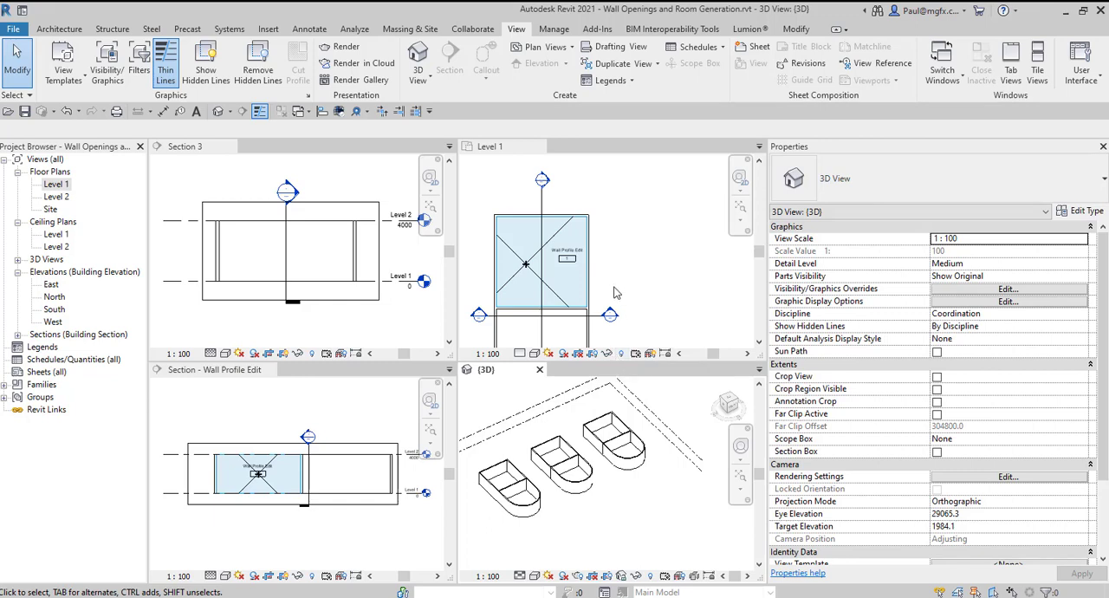
mouse_move(599, 226)
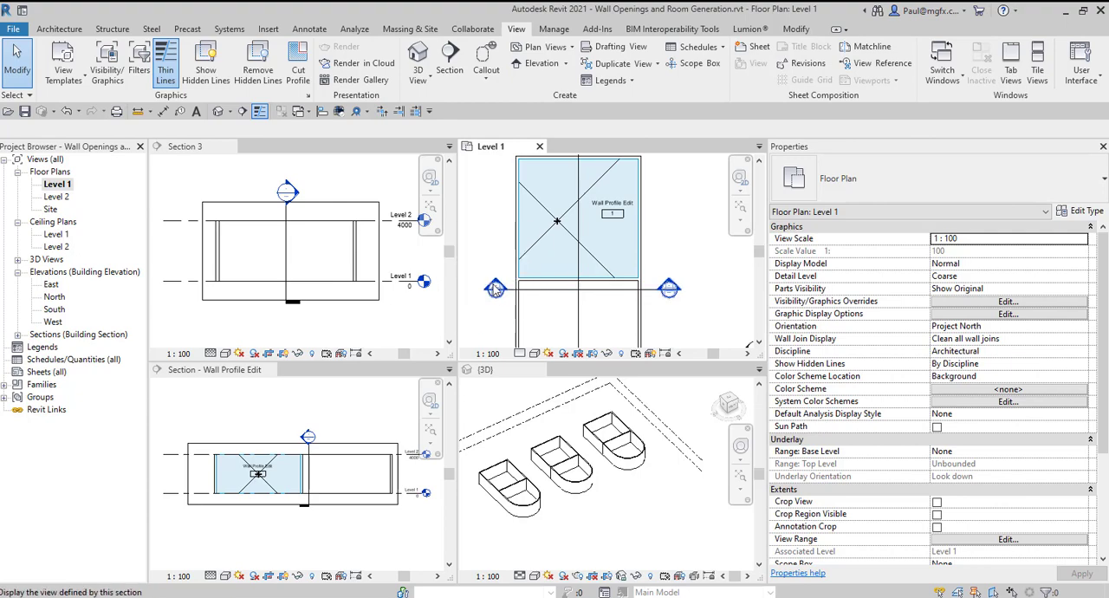
mouse_move(327, 468)
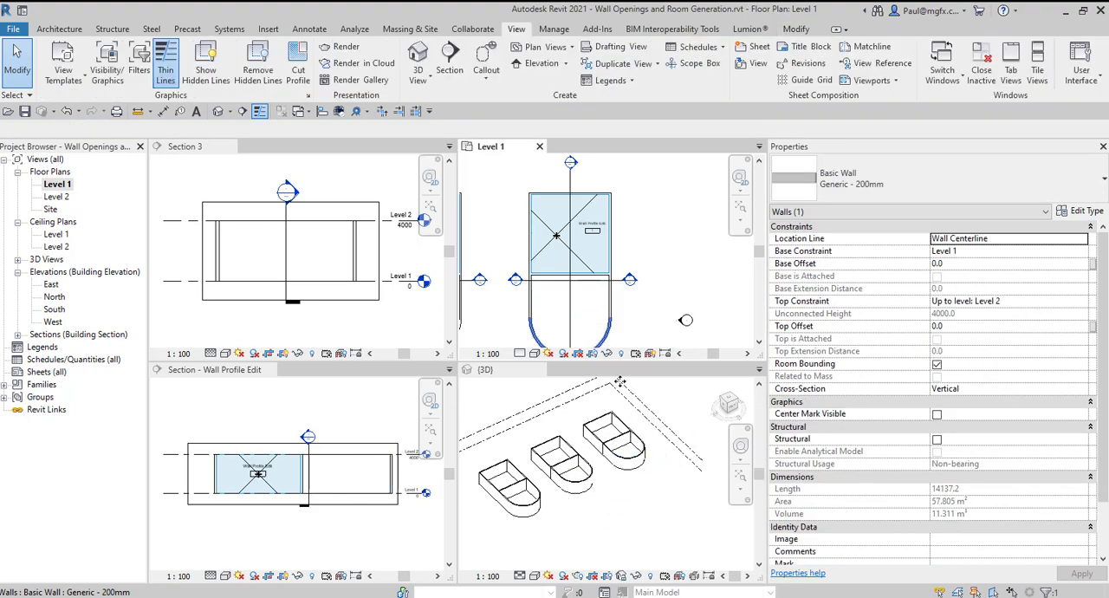
Edit the Section 3 wall's profile to add a door-shaped rectangular notch at floor level
left_click(315, 482)
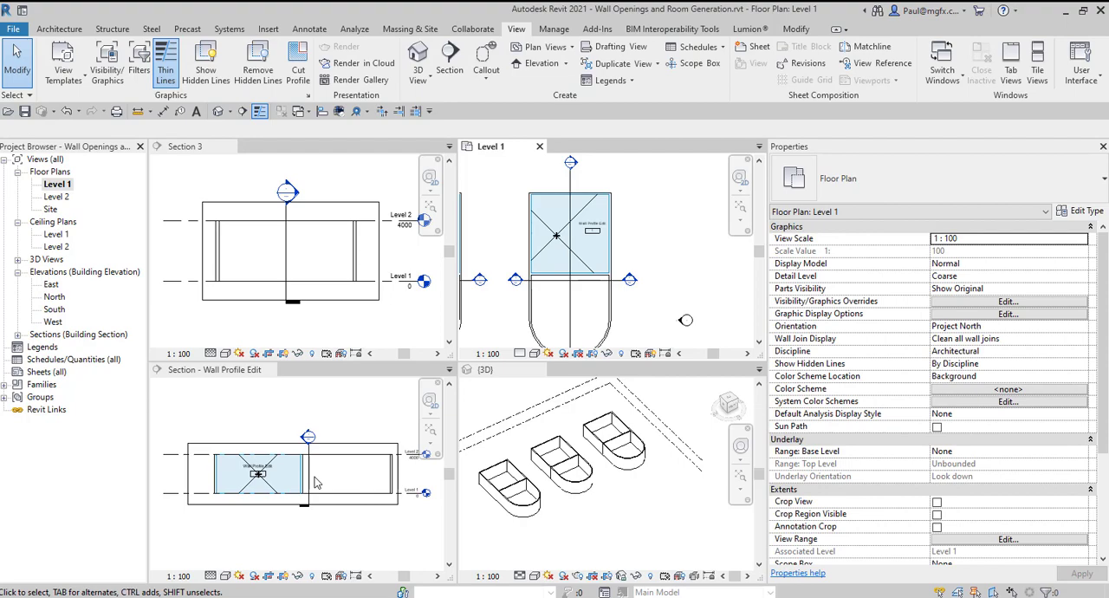
left_click(291, 251)
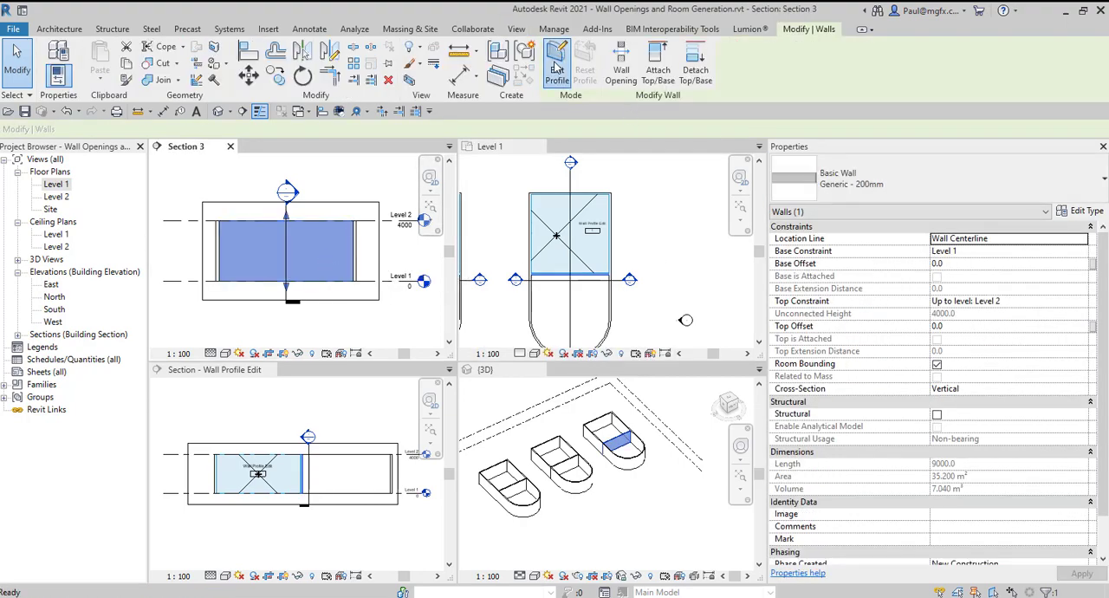
left_click(558, 61)
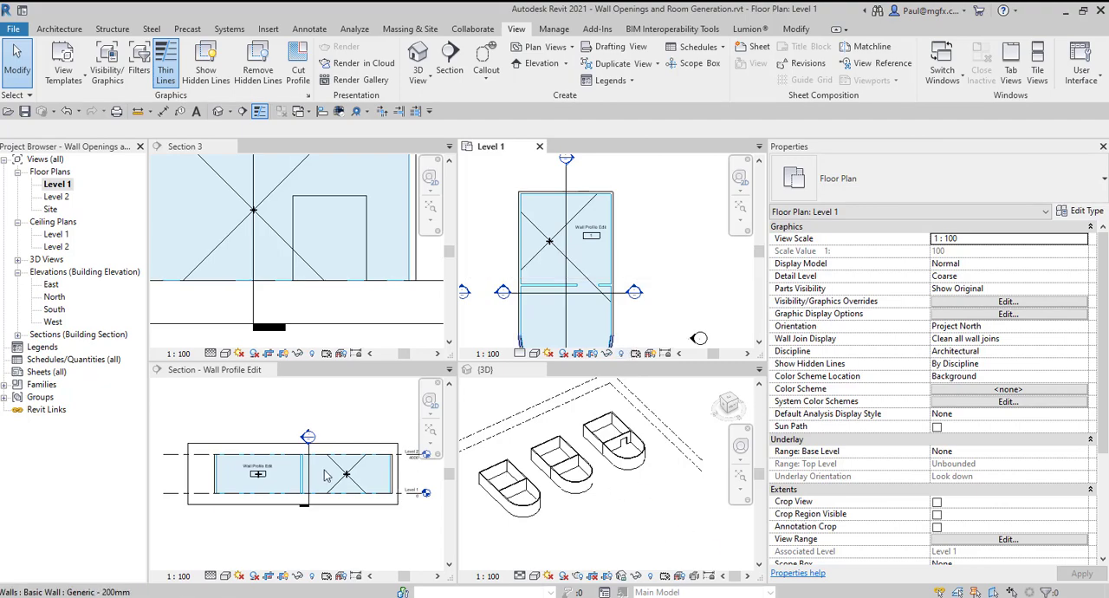
mouse_move(321, 217)
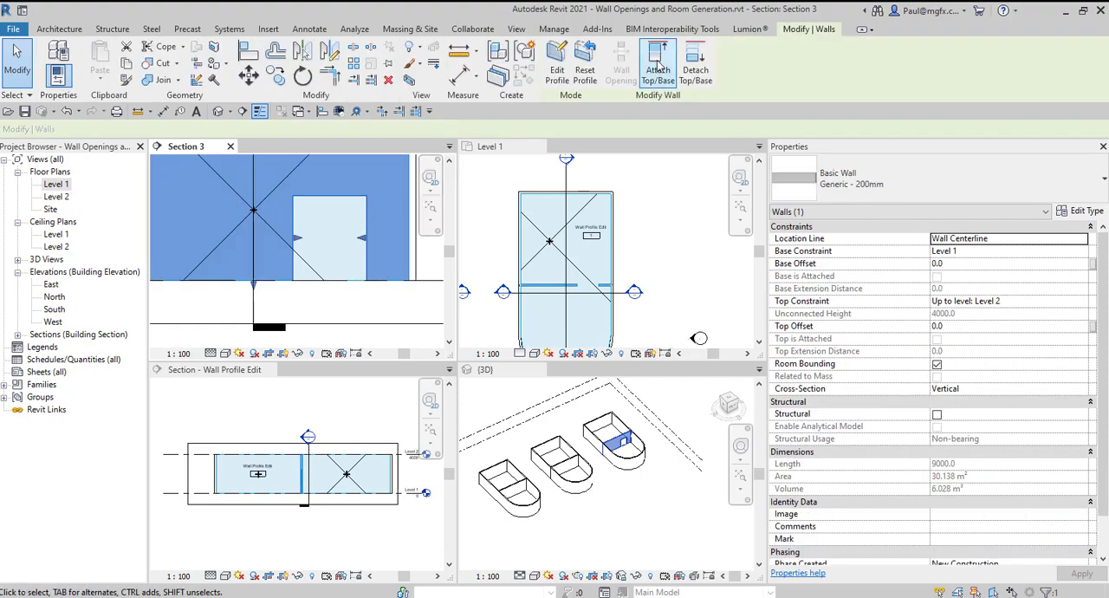
mouse_move(586, 66)
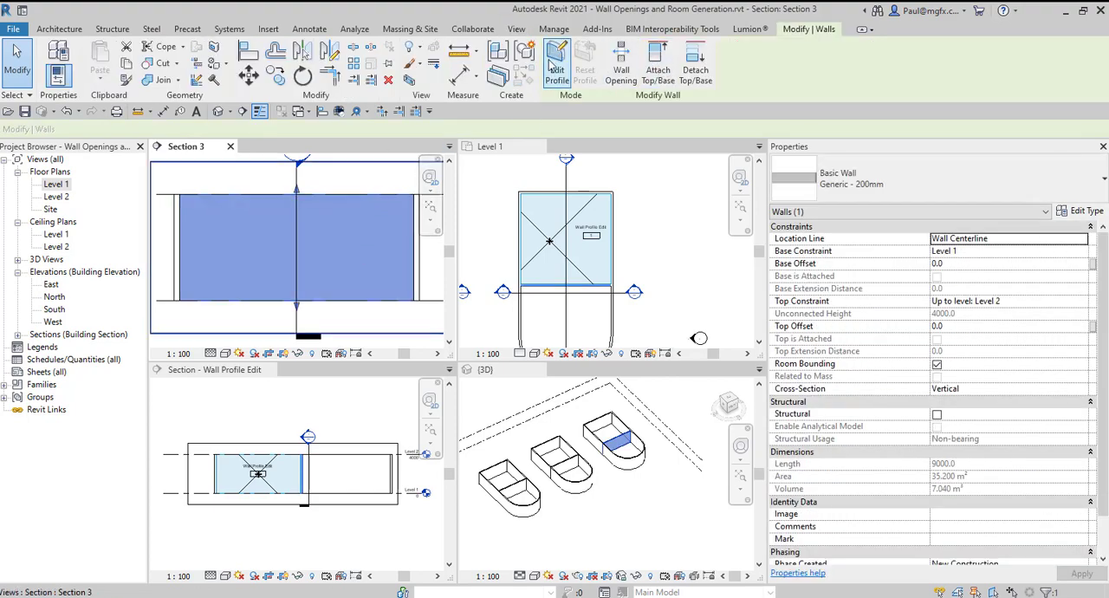
left_click(555, 63)
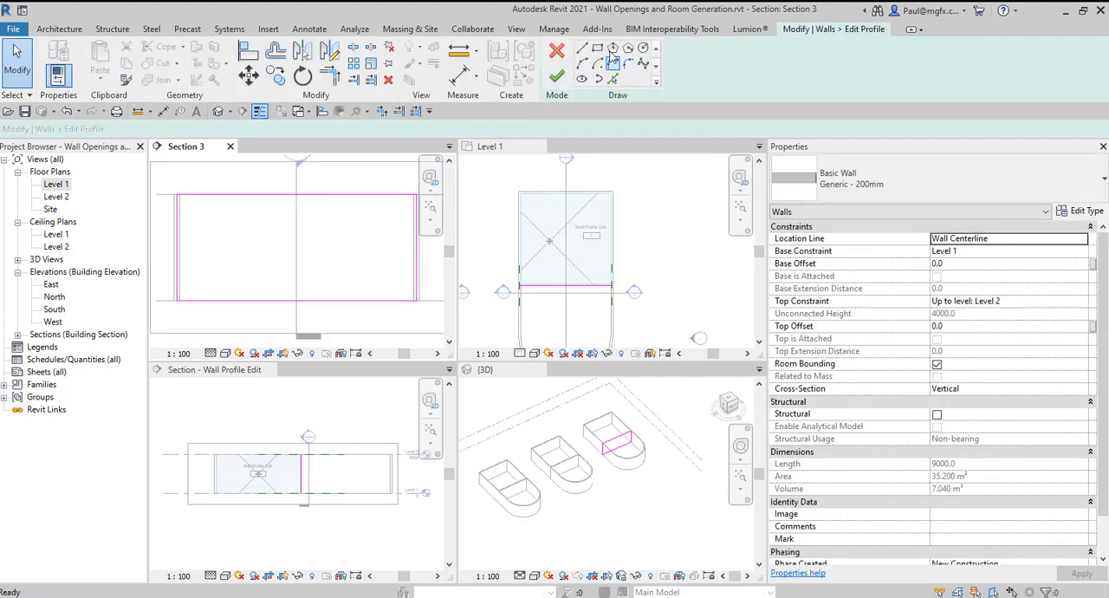
left_click(595, 48)
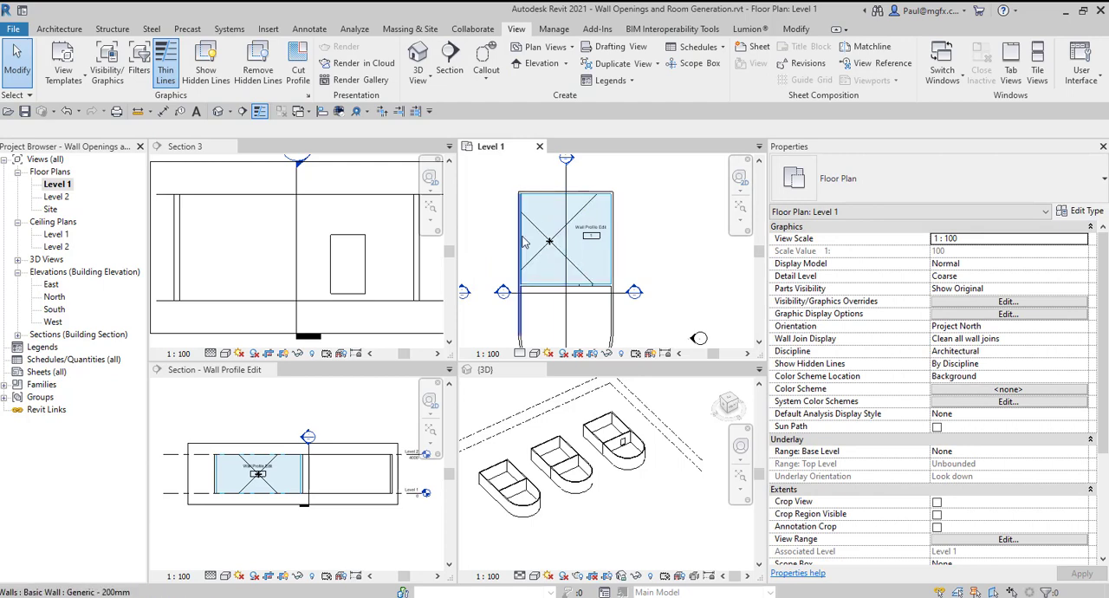
mouse_move(565, 234)
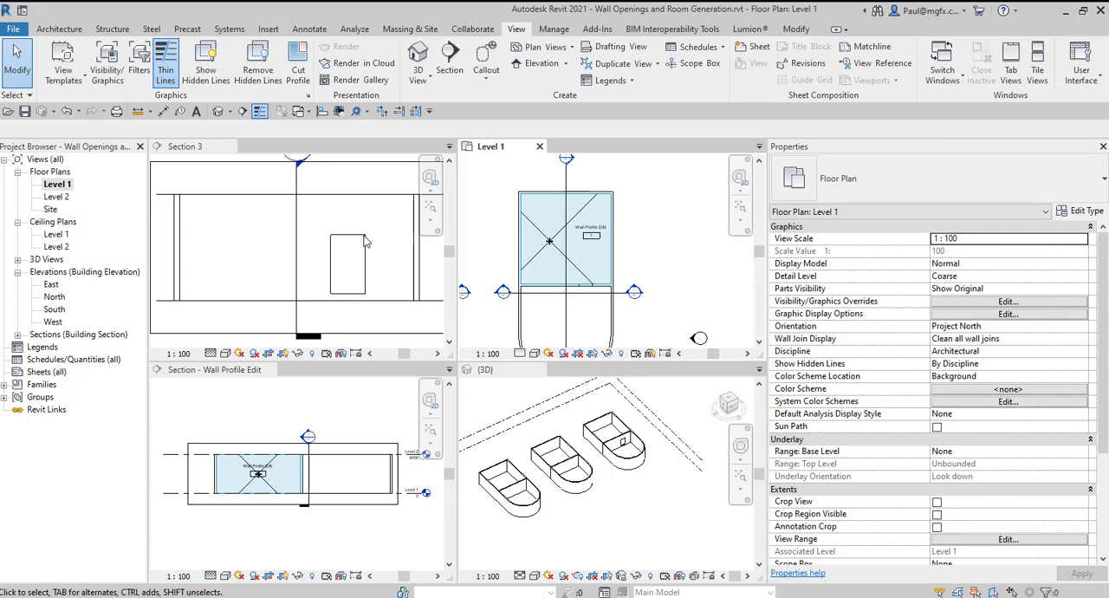
Finish the notched profile and select the second building's 9000 mm wall in Section 2
left_click(184, 146)
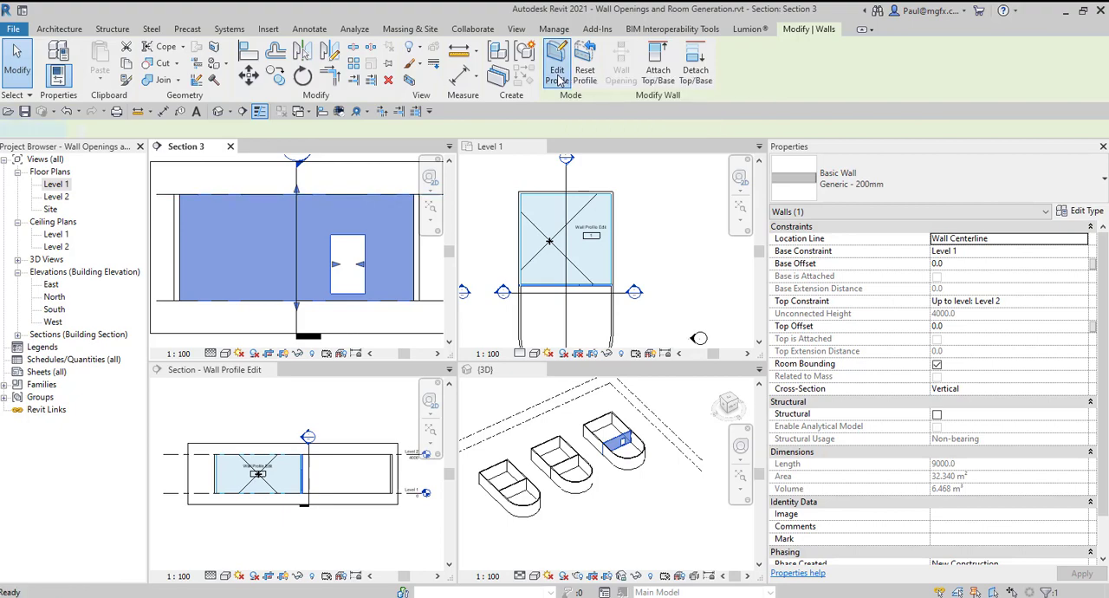
left_click(558, 66)
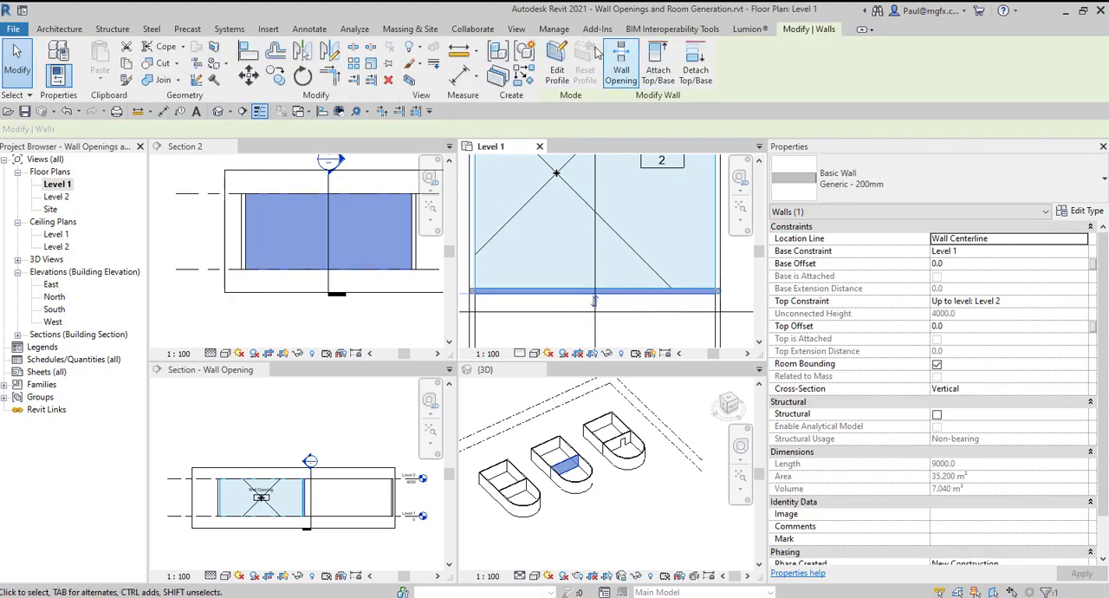
mouse_move(620, 63)
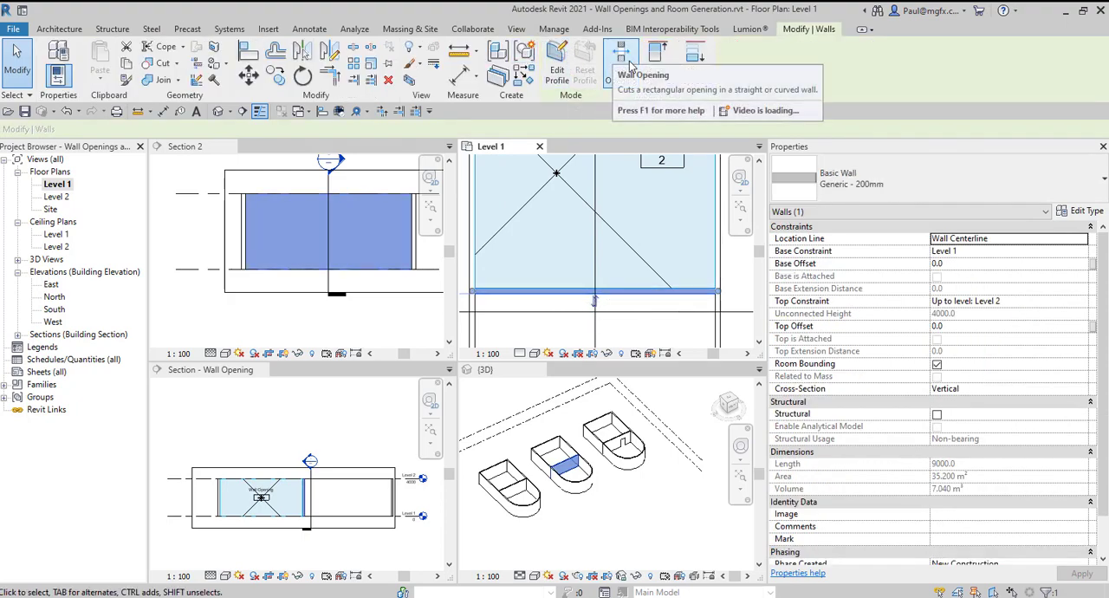
Cut a rectangular wall opening at floor level in the Section 2 wall
left_click(620, 60)
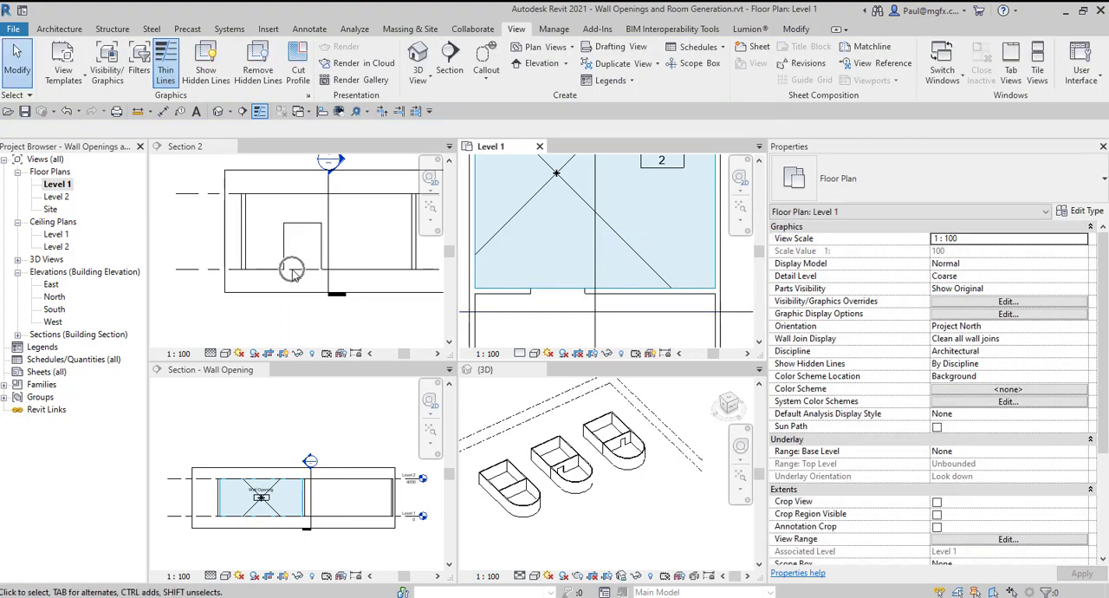
left_click(183, 146)
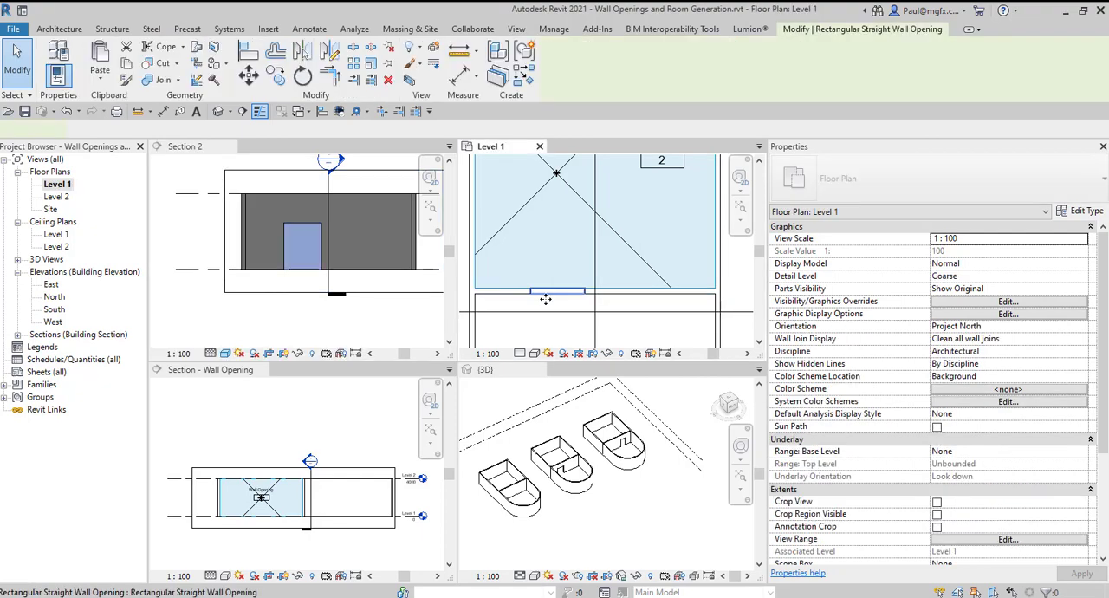
Set the wall opening's Top Offset to -1600 and Base Offset to 100, giving a 2400 mm tall opening
left_click(557, 291)
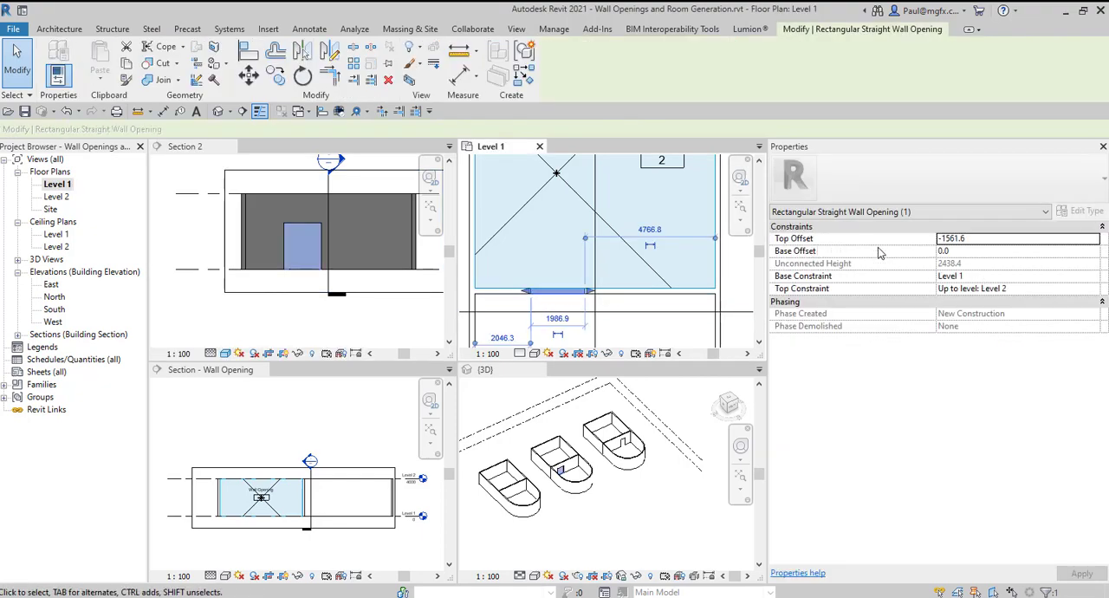
mouse_move(991, 291)
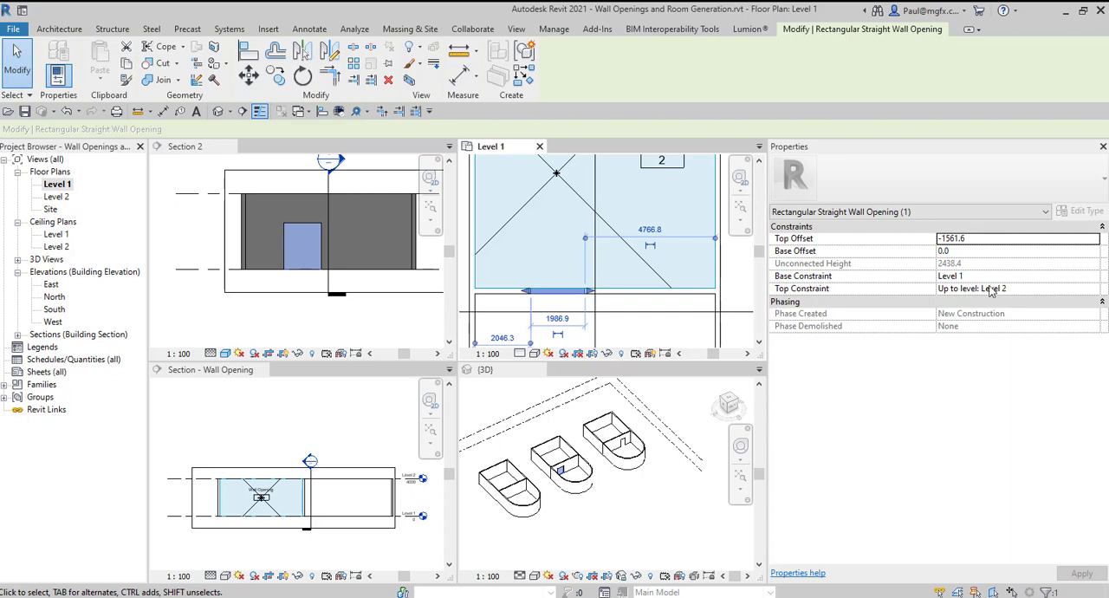
type("0.0")
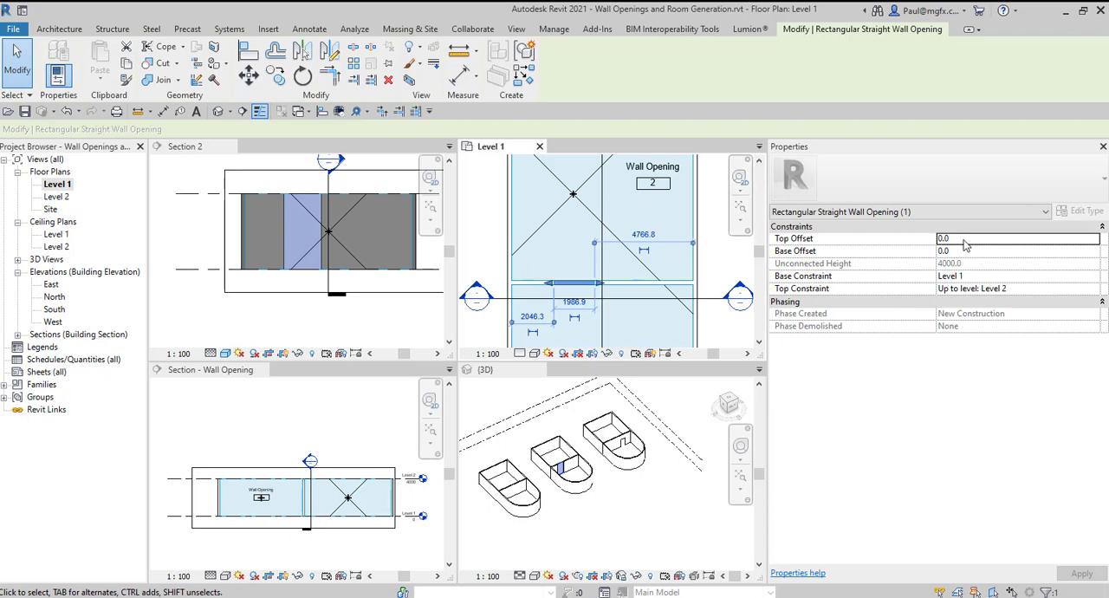
left_click(1019, 239)
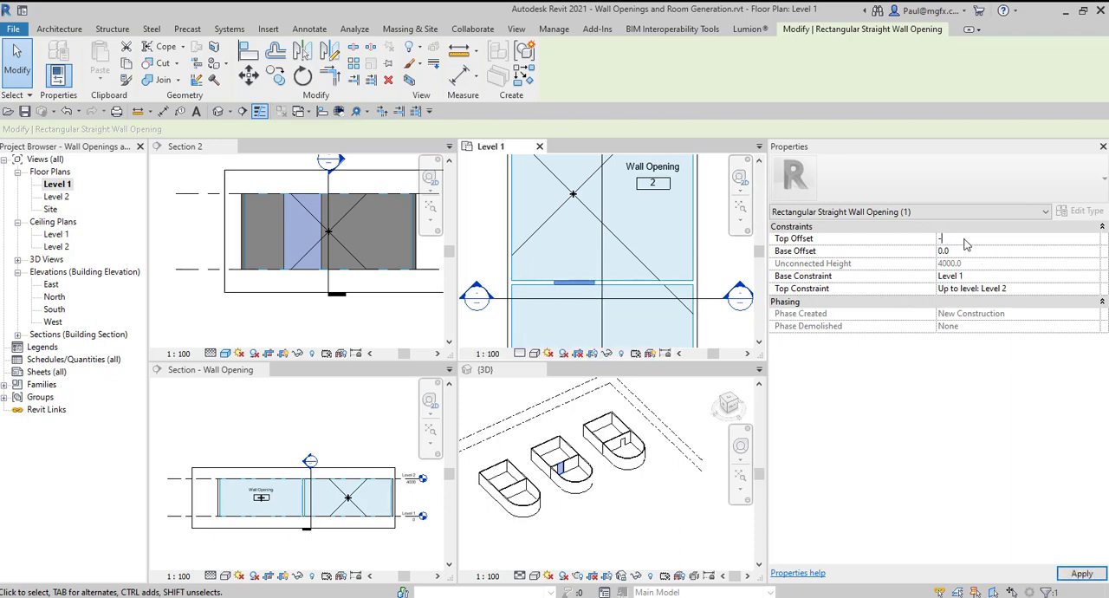
type("-1600.0")
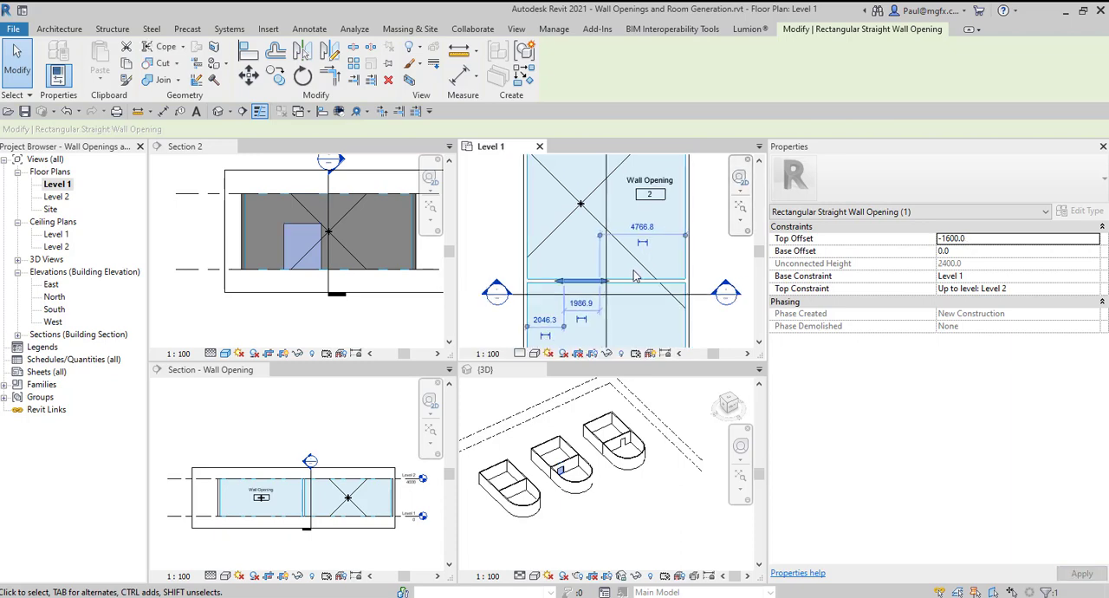
left_click(1018, 249)
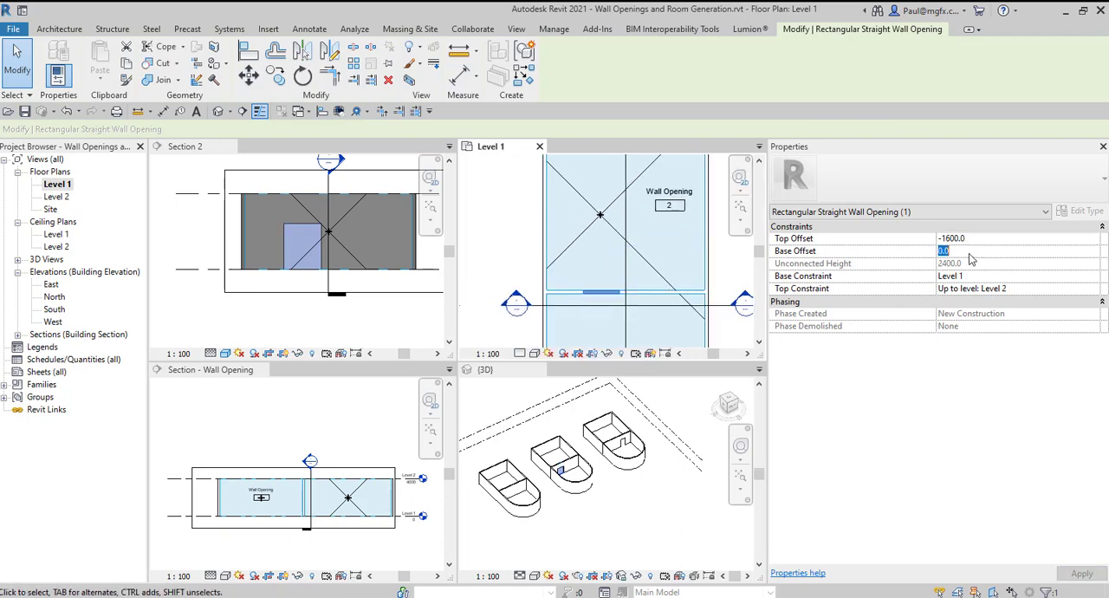
type("100.0")
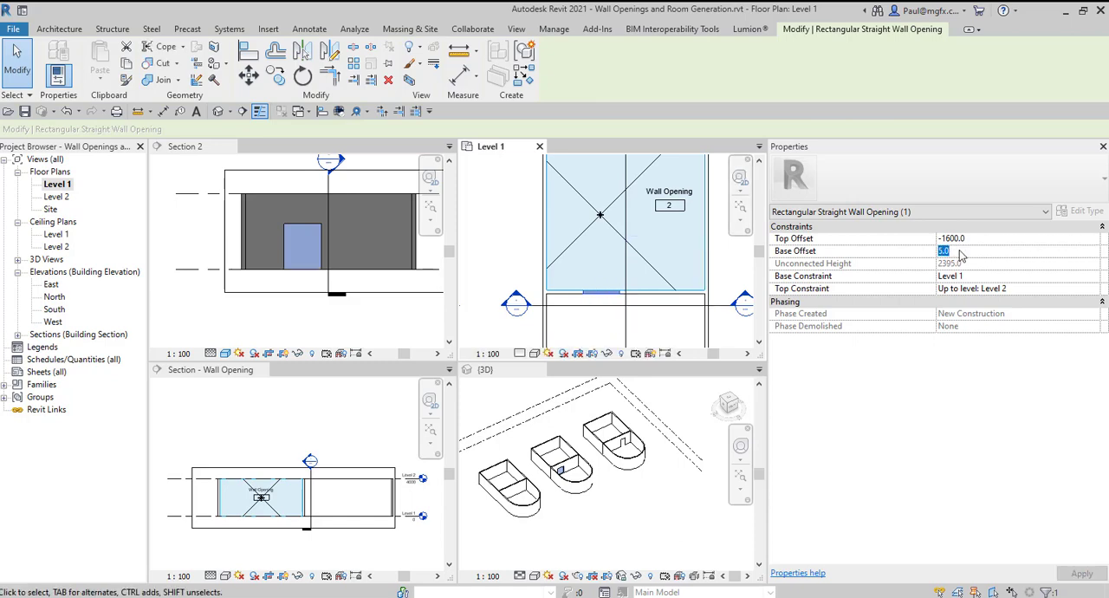
type("4")
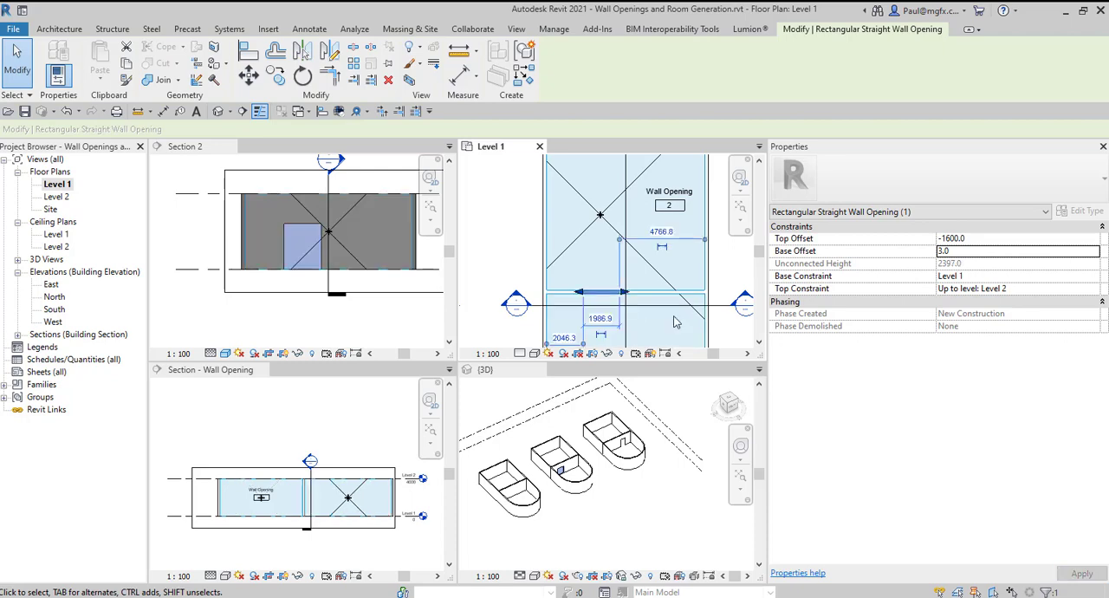
mouse_move(555, 276)
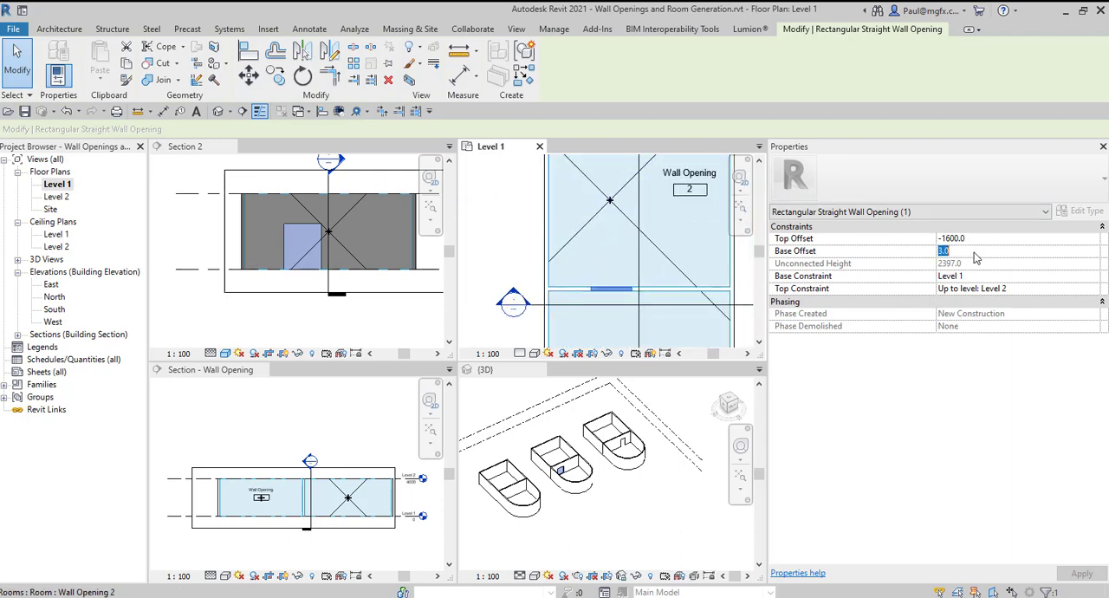
type("100.00")
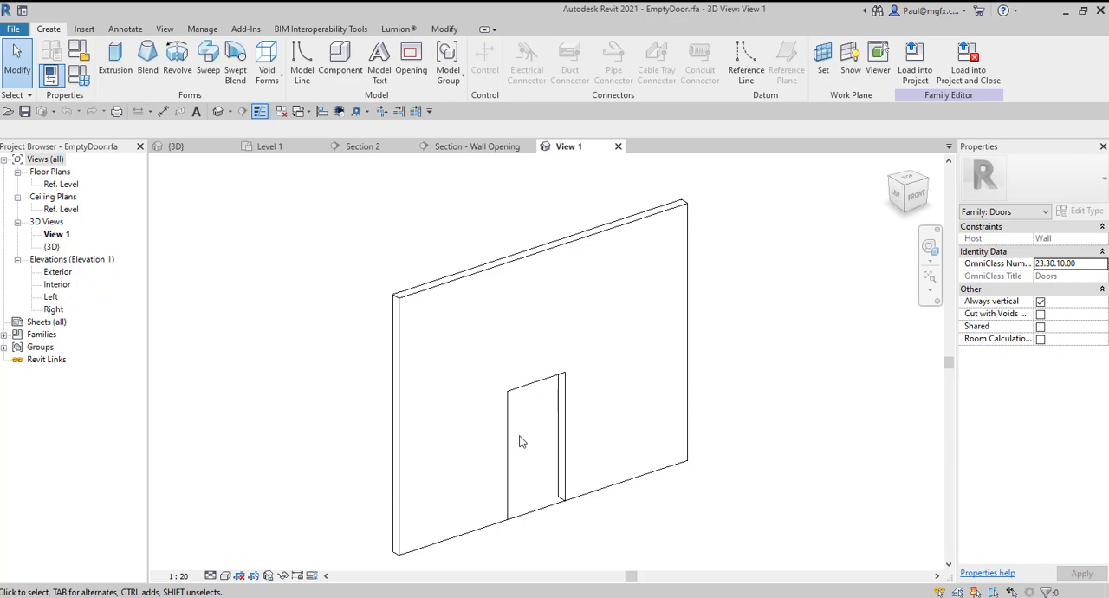
mouse_move(617, 375)
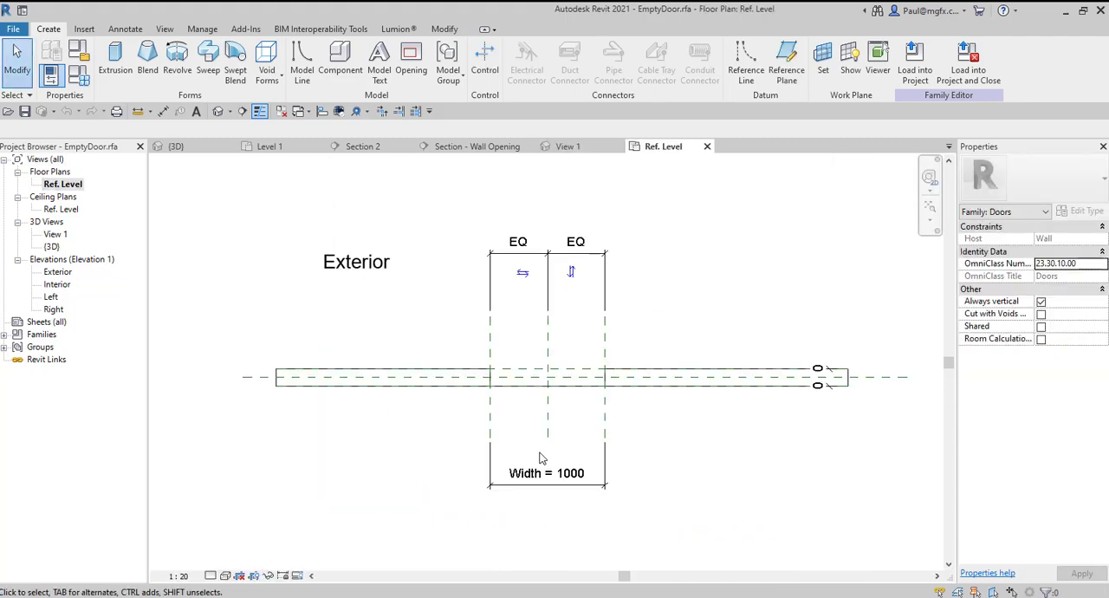
Check the EmptyDoor family's Exterior elevation and load it into the project, closing the family
left_click(546, 473)
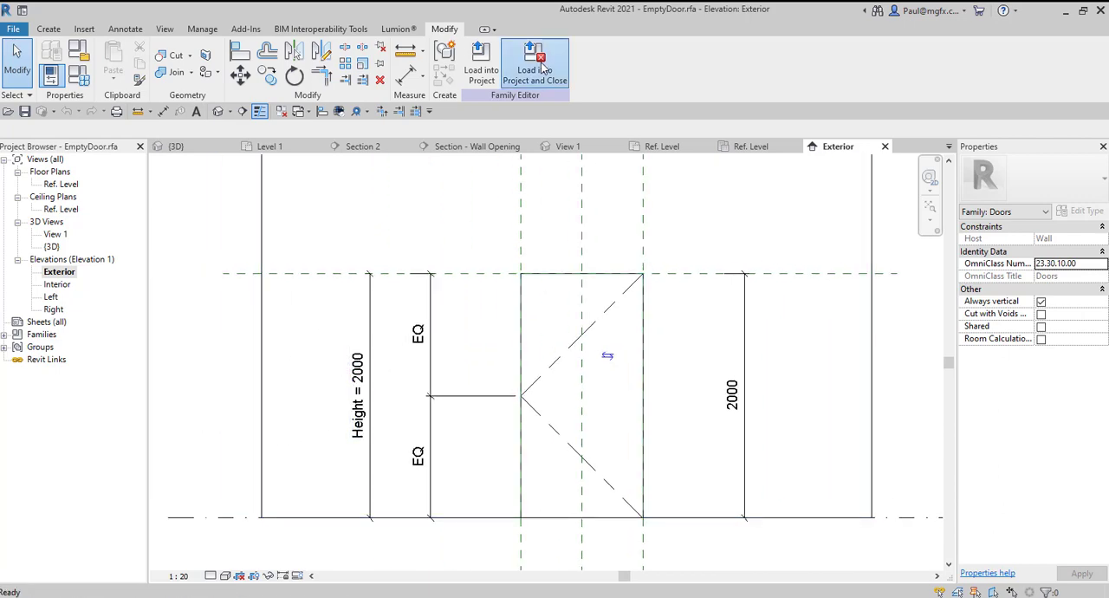
left_click(534, 63)
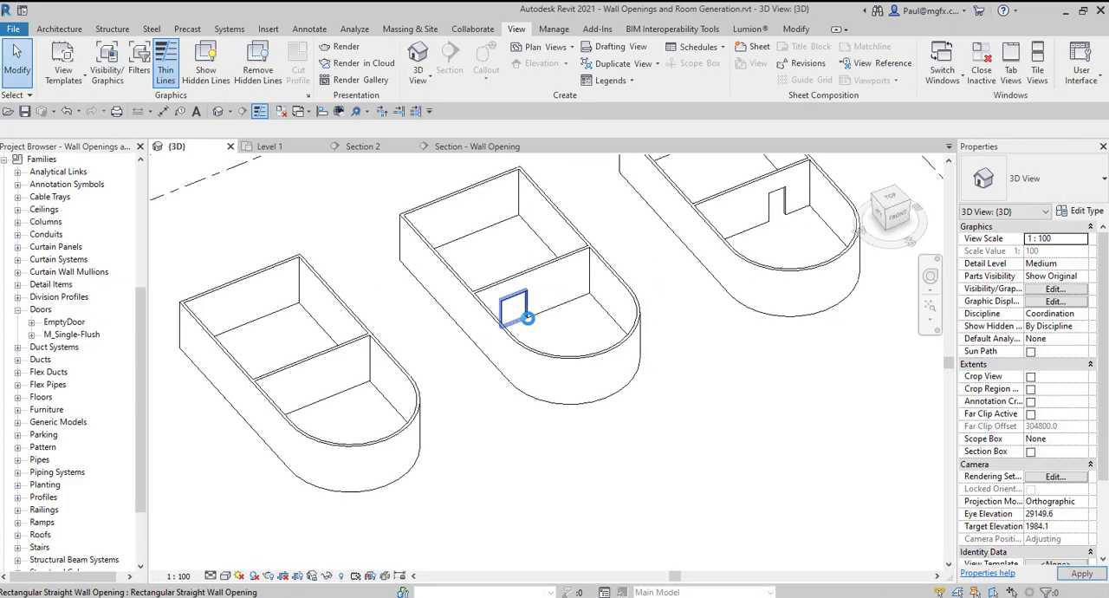
Place the EmptyDoor in the middle building's internal wall
left_click(1010, 61)
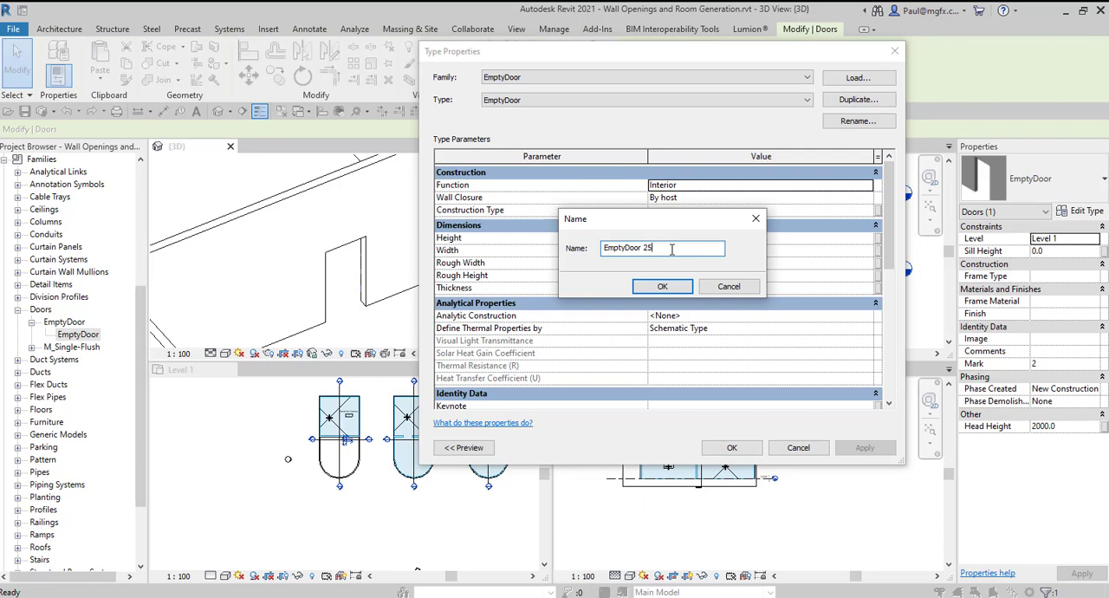
Create door type 'EmptyDoor 1200mm x 2500mm' with Height 2500 and Width 1200 and apply it
type("00")
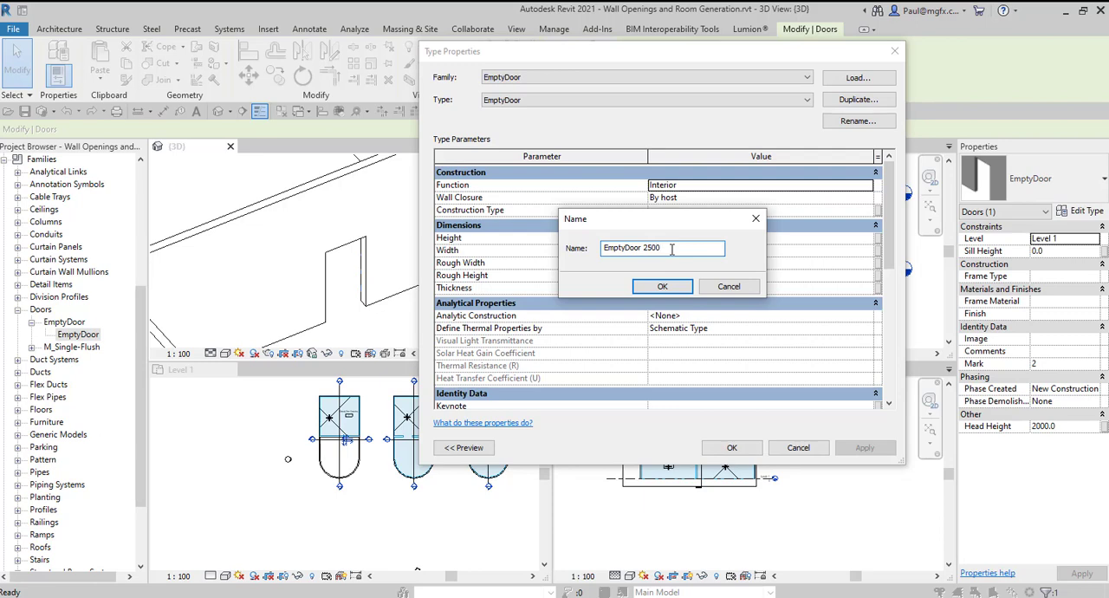
type("EmptyDoor")
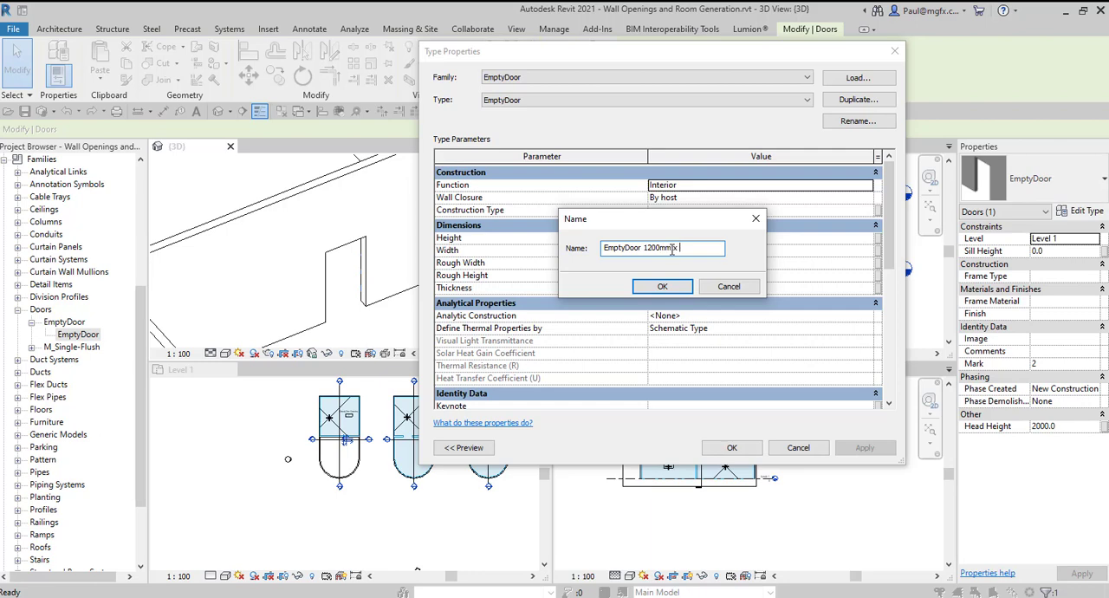
type("2500mm")
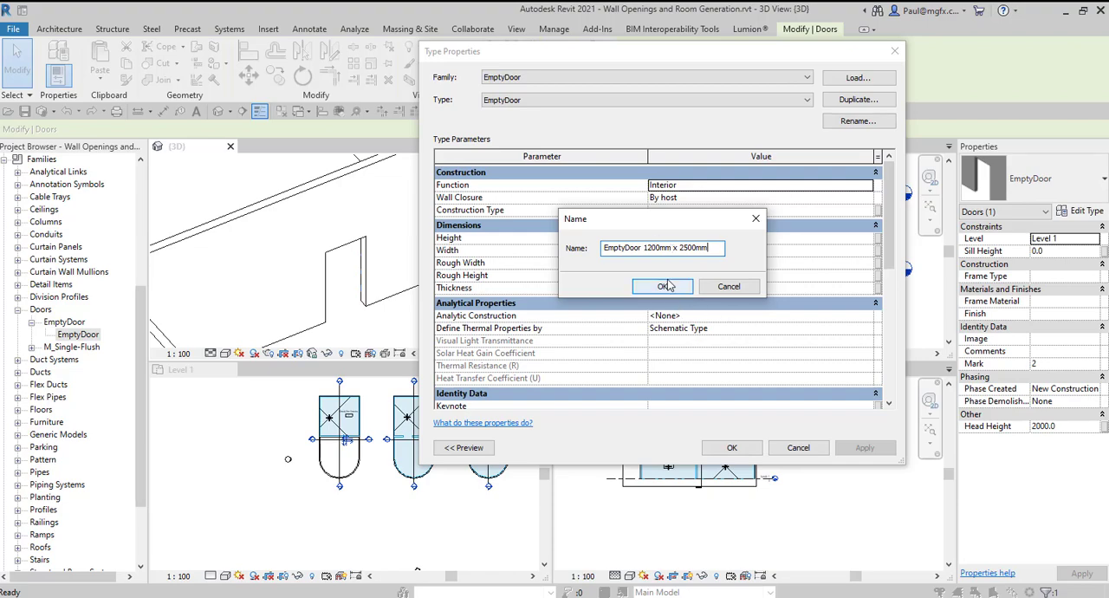
left_click(662, 286)
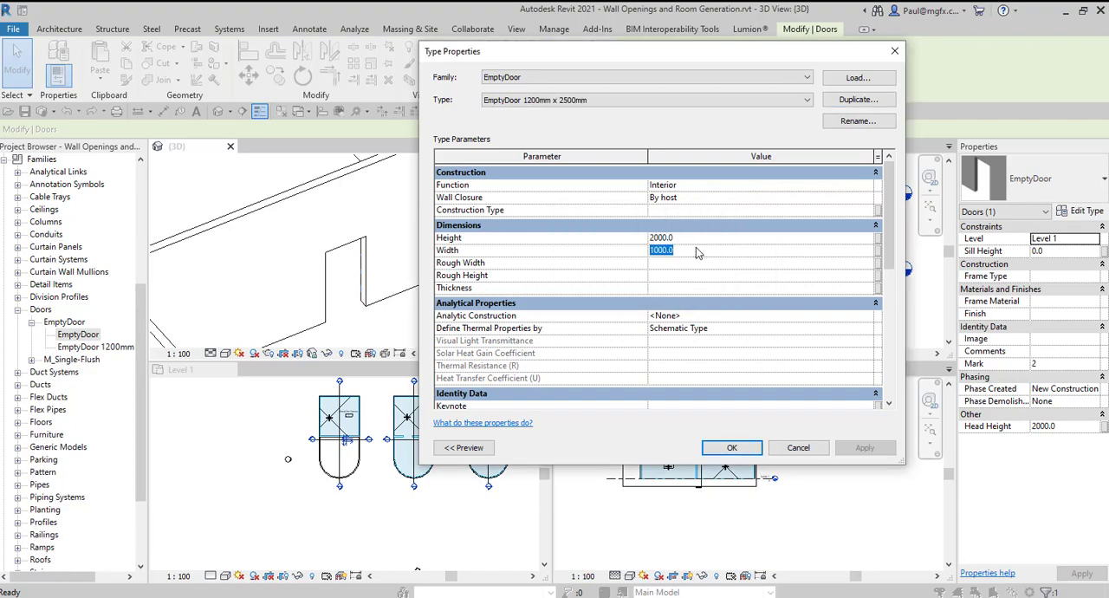
type("12")
left_click(760, 237)
type("2500")
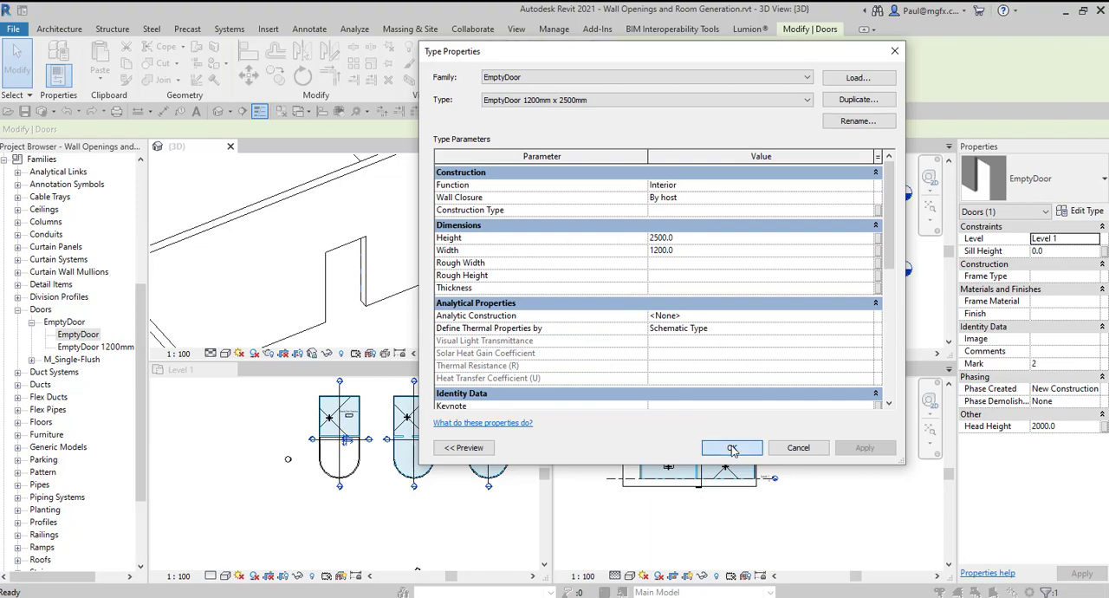
left_click(731, 447)
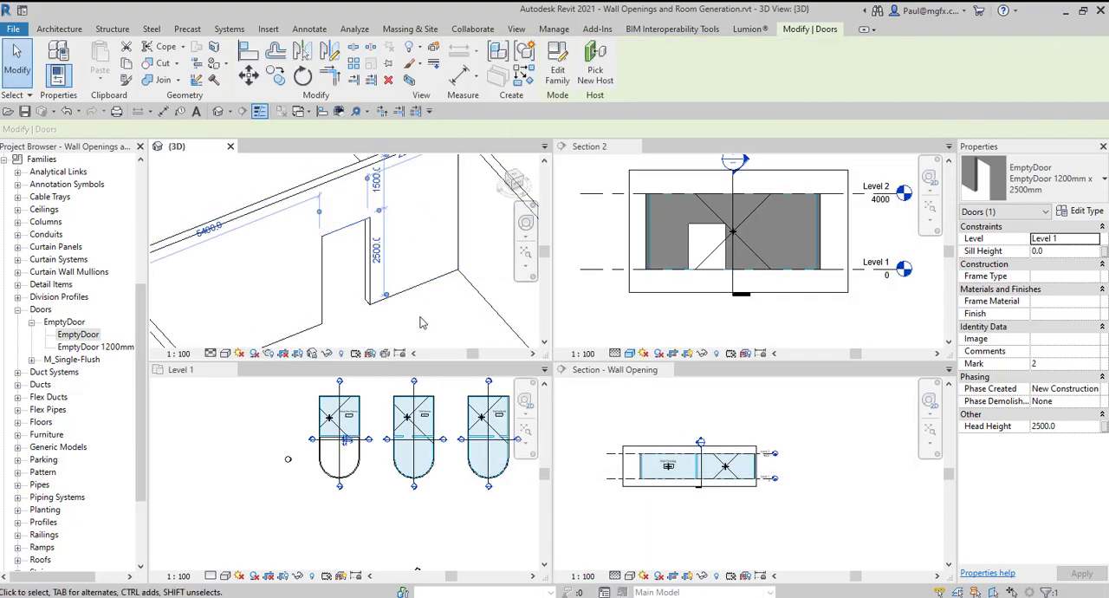
Tile Section 1 with the Level 1 plan and other views, then reopen the EmptyDoor family for editing
left_click(516, 27)
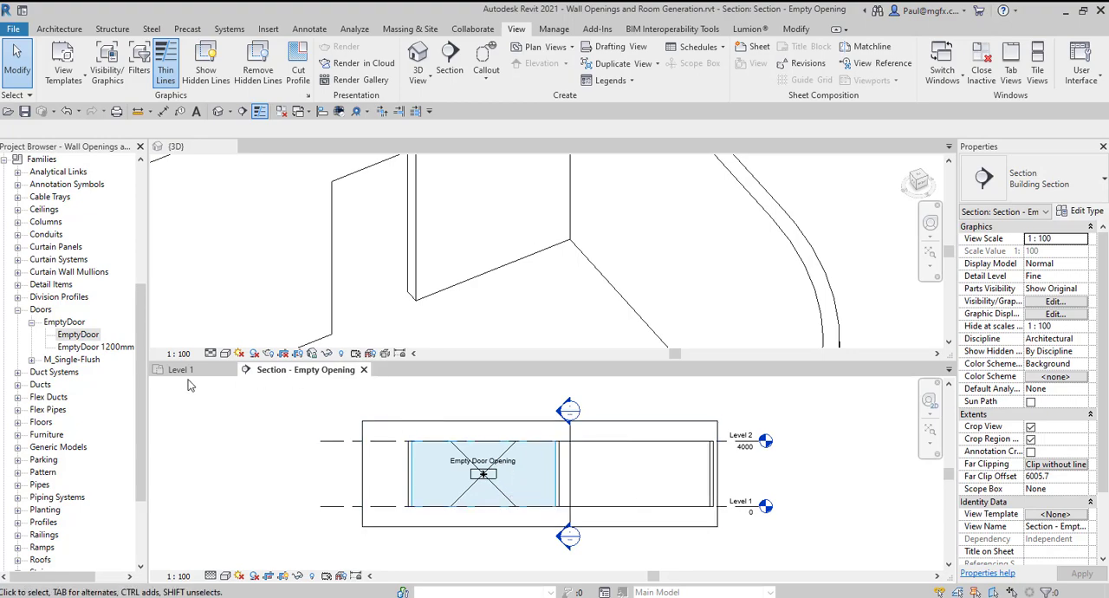
left_click(182, 369)
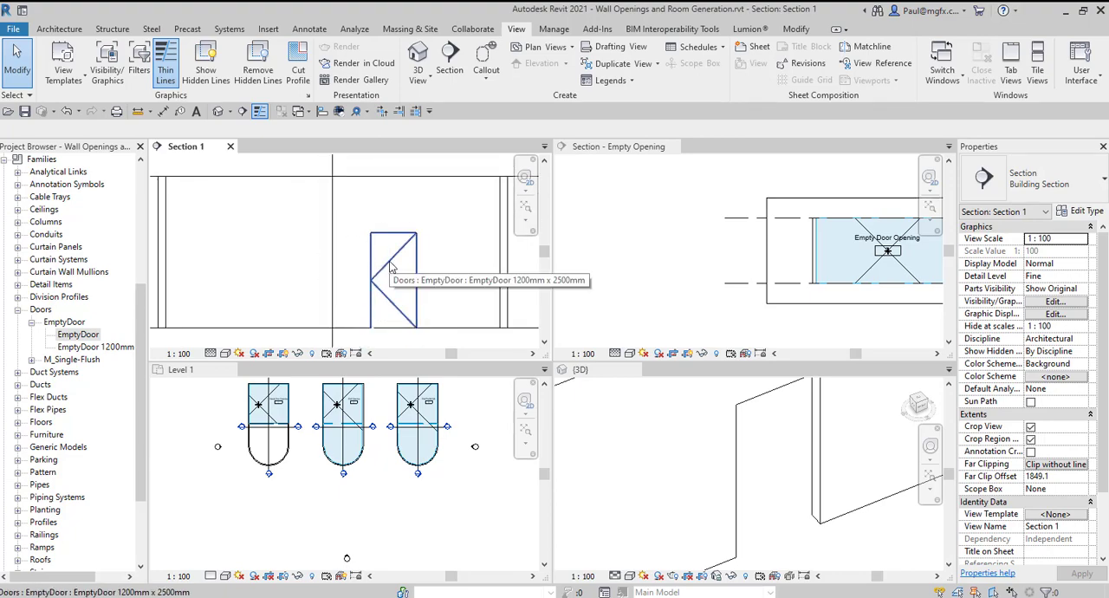
left_click(395, 277)
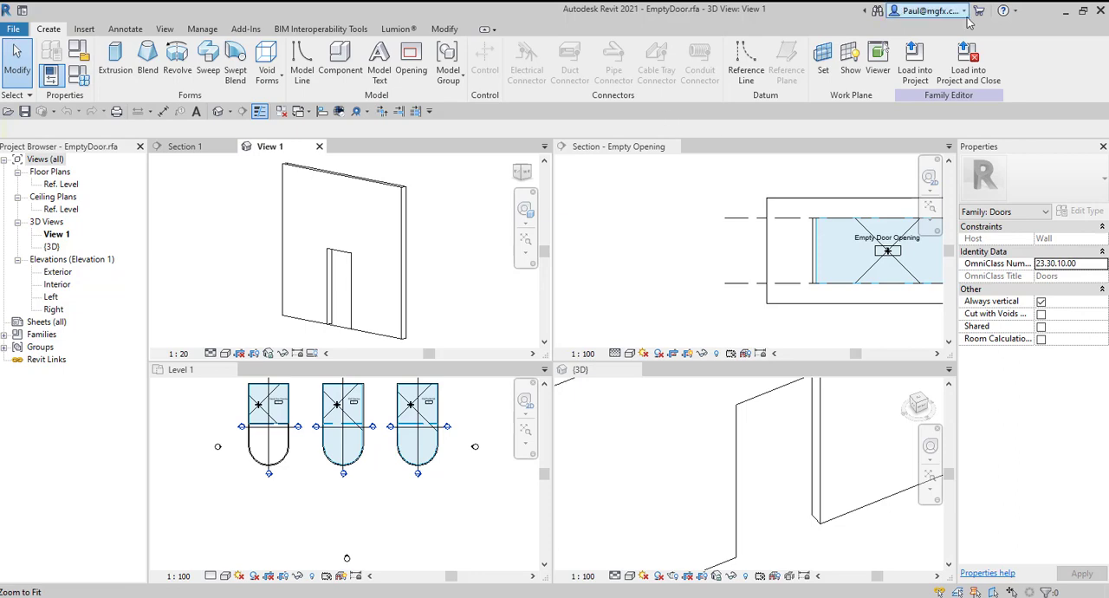
View the family's Exterior elevation and load it into the project, overwriting EmptyDoor.rfa
left_click(163, 28)
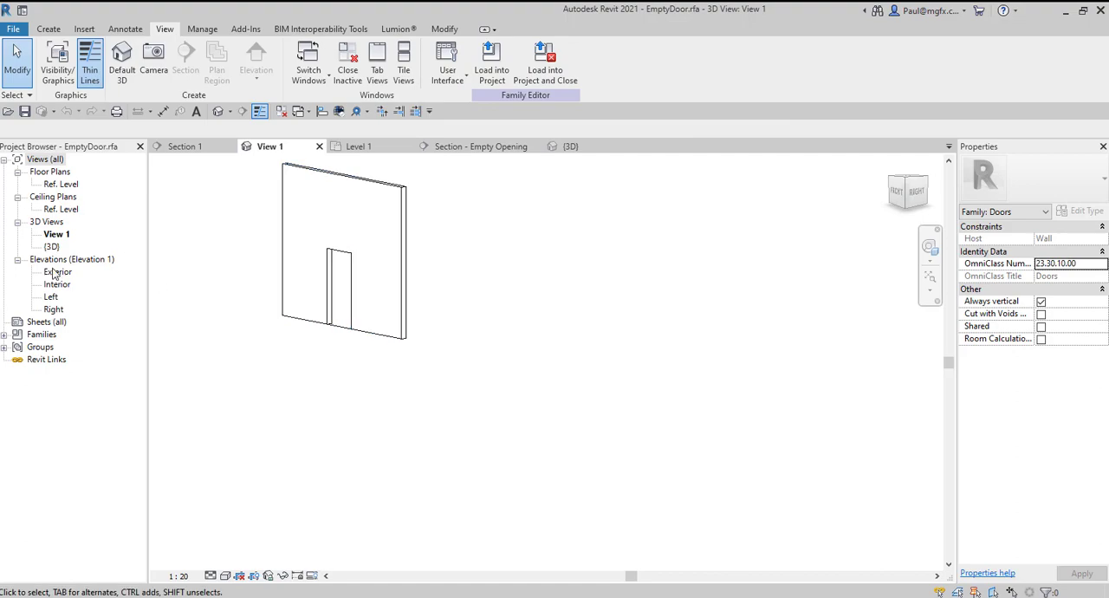
double_click(59, 271)
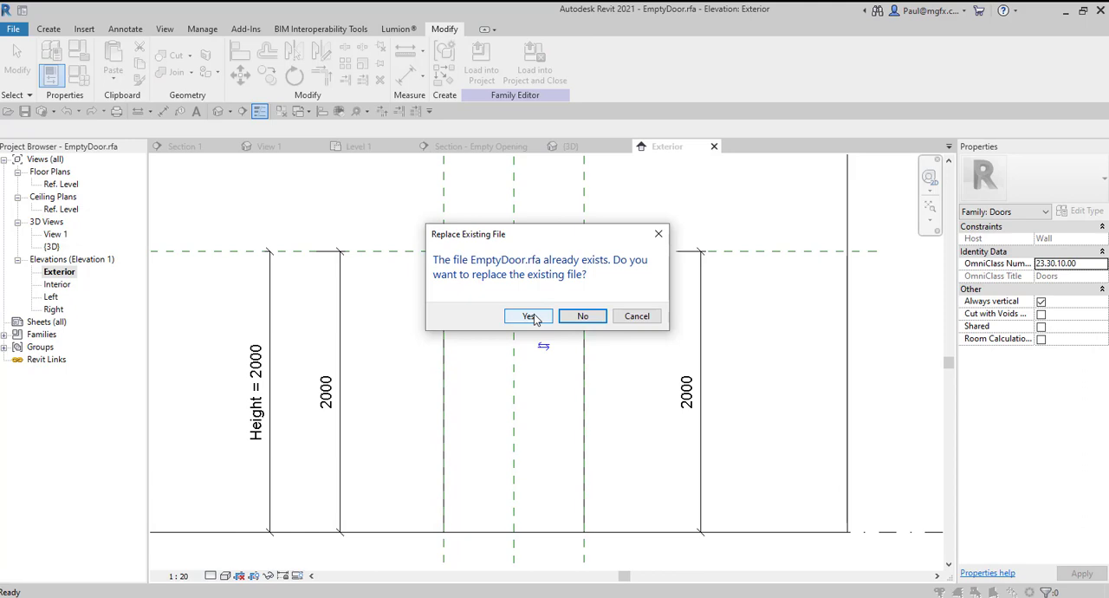
left_click(528, 316)
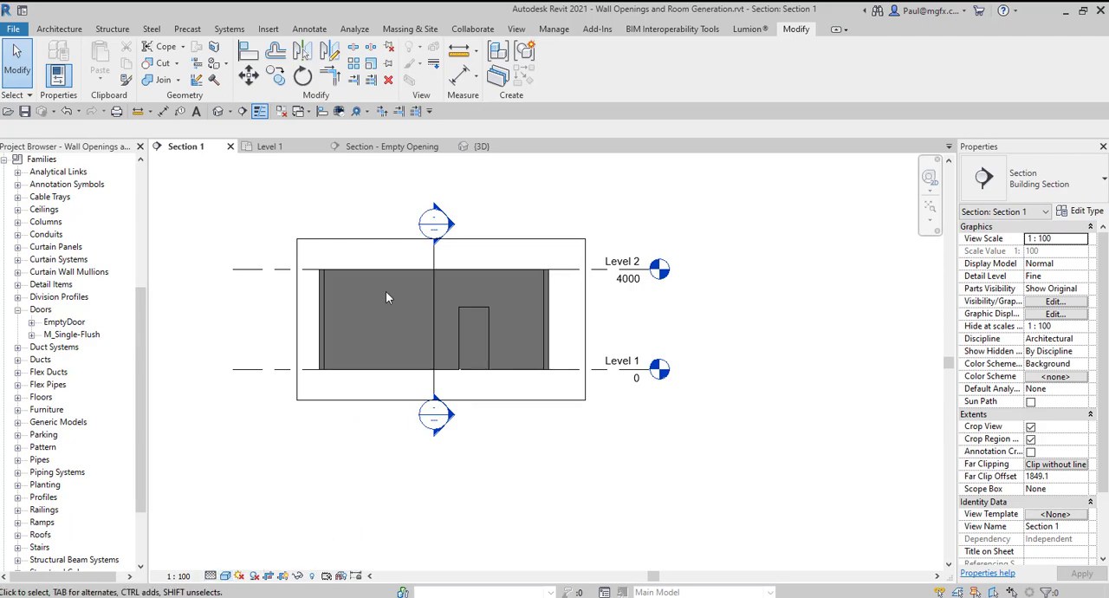
Return to the project's 3D view showing the building interior walls
left_click(482, 146)
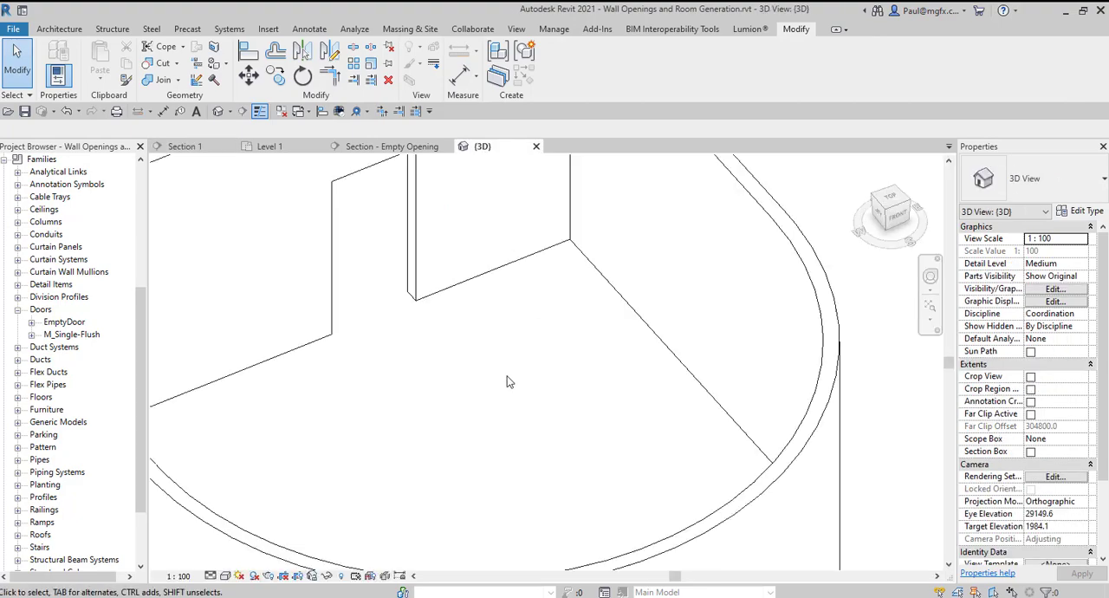